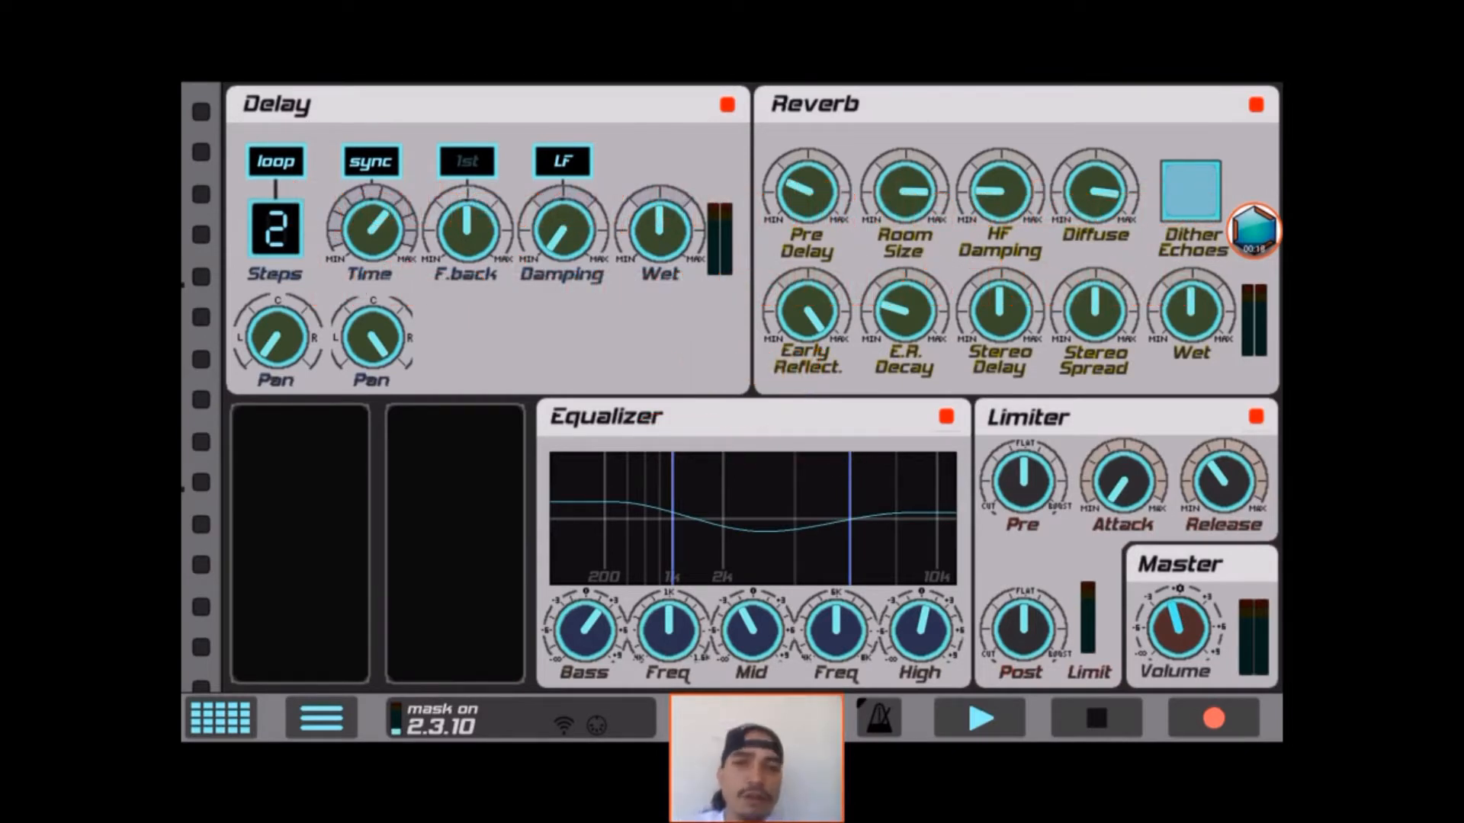
- Show the Song Sequencer's Patterns arrangement in place of the Master effects rack
click(219, 721)
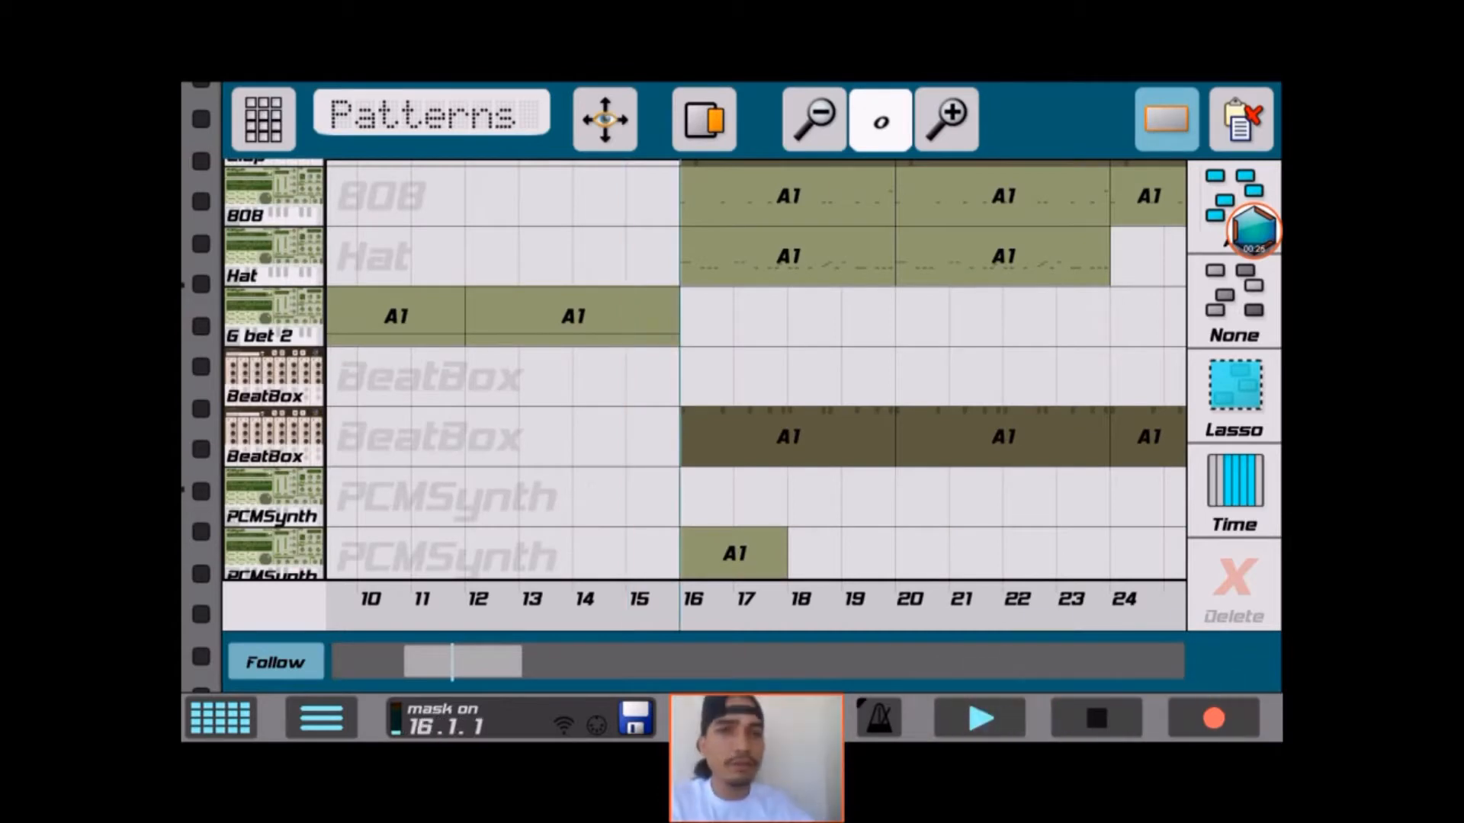
click(979, 717)
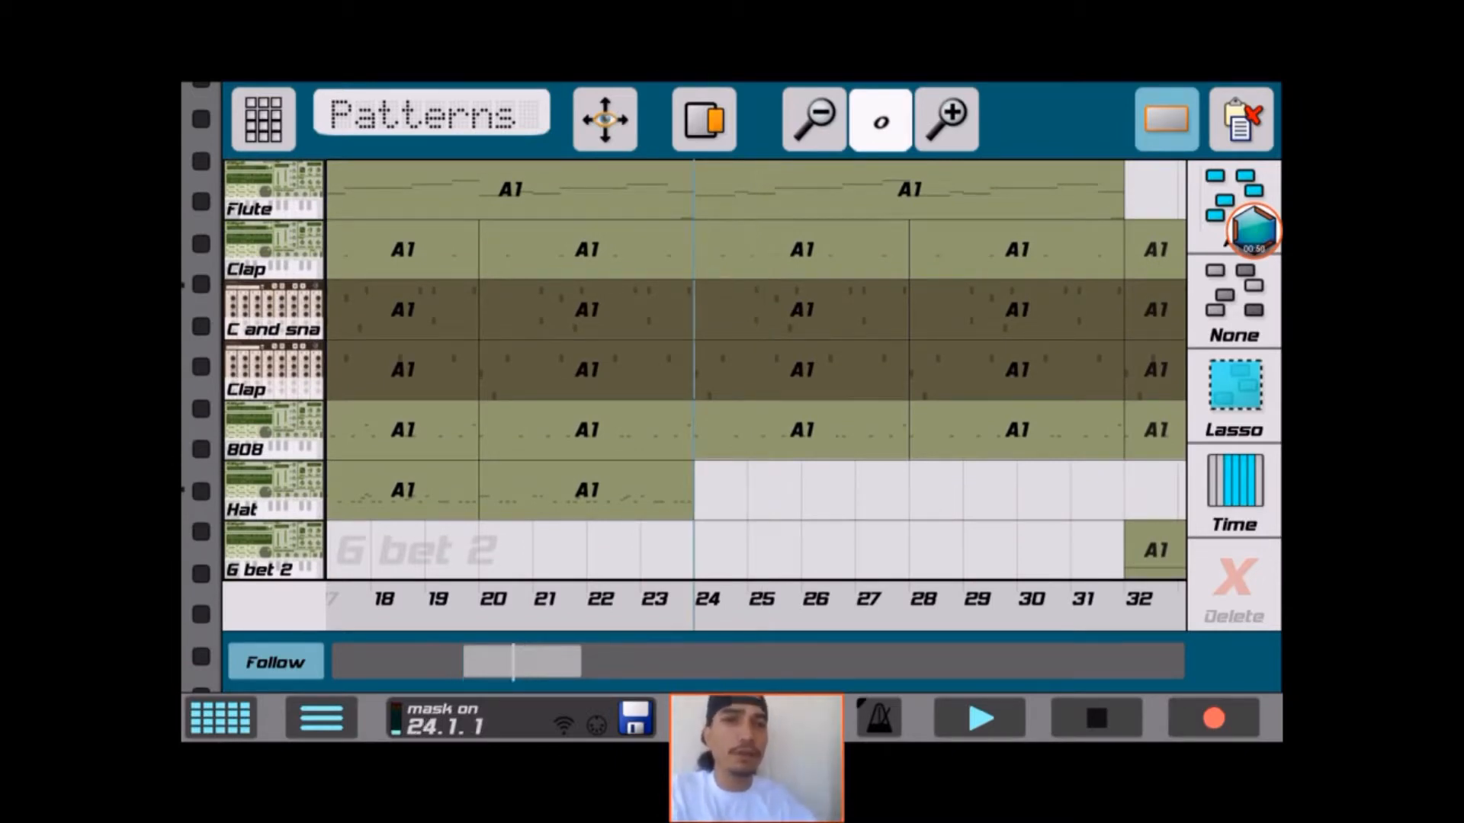
- Review bars 17–32 in the sequencer and bring up the Flute sampler with its PQ FLUTE preset
click(1210, 718)
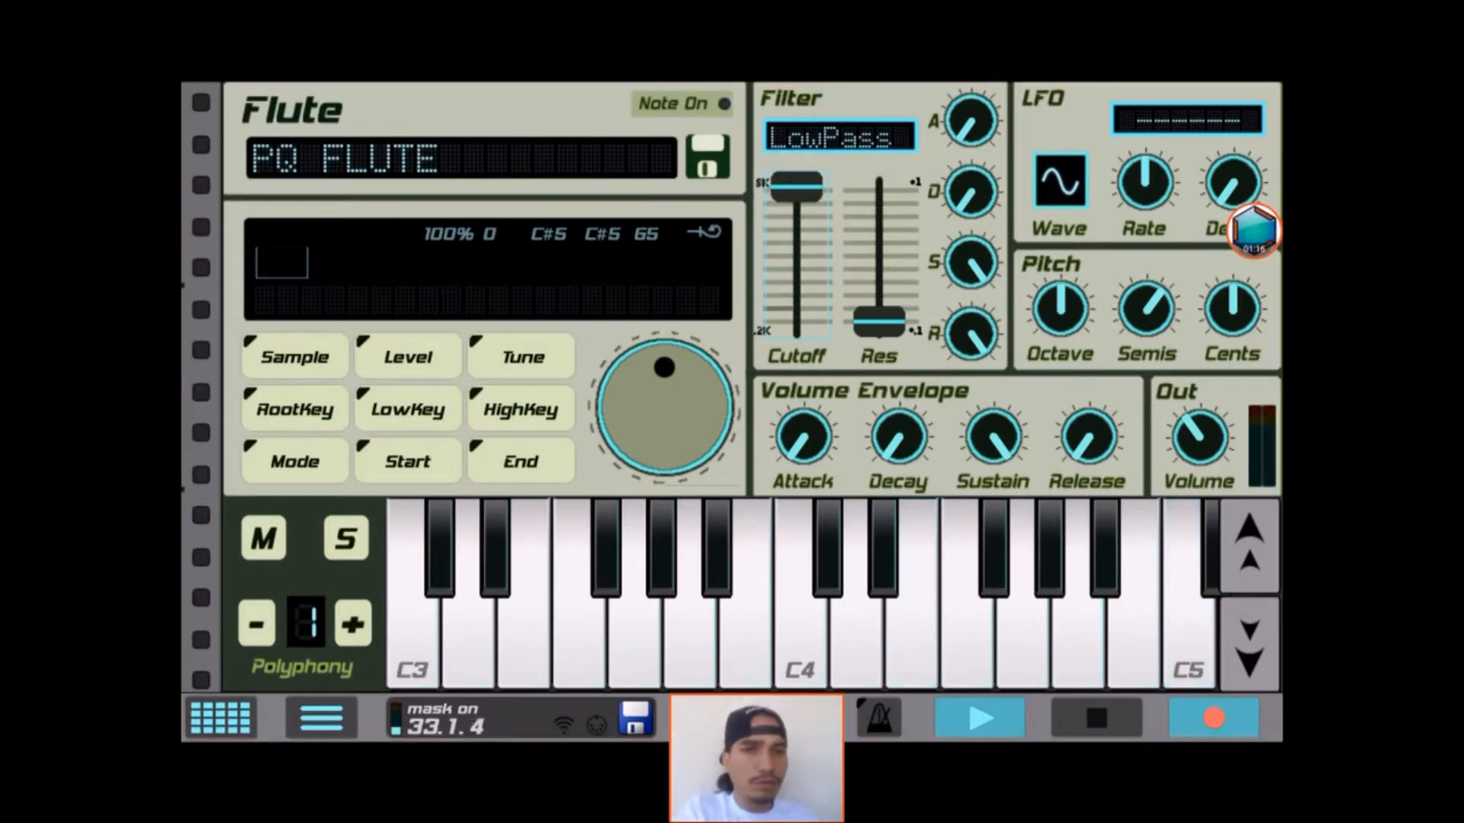
click(979, 738)
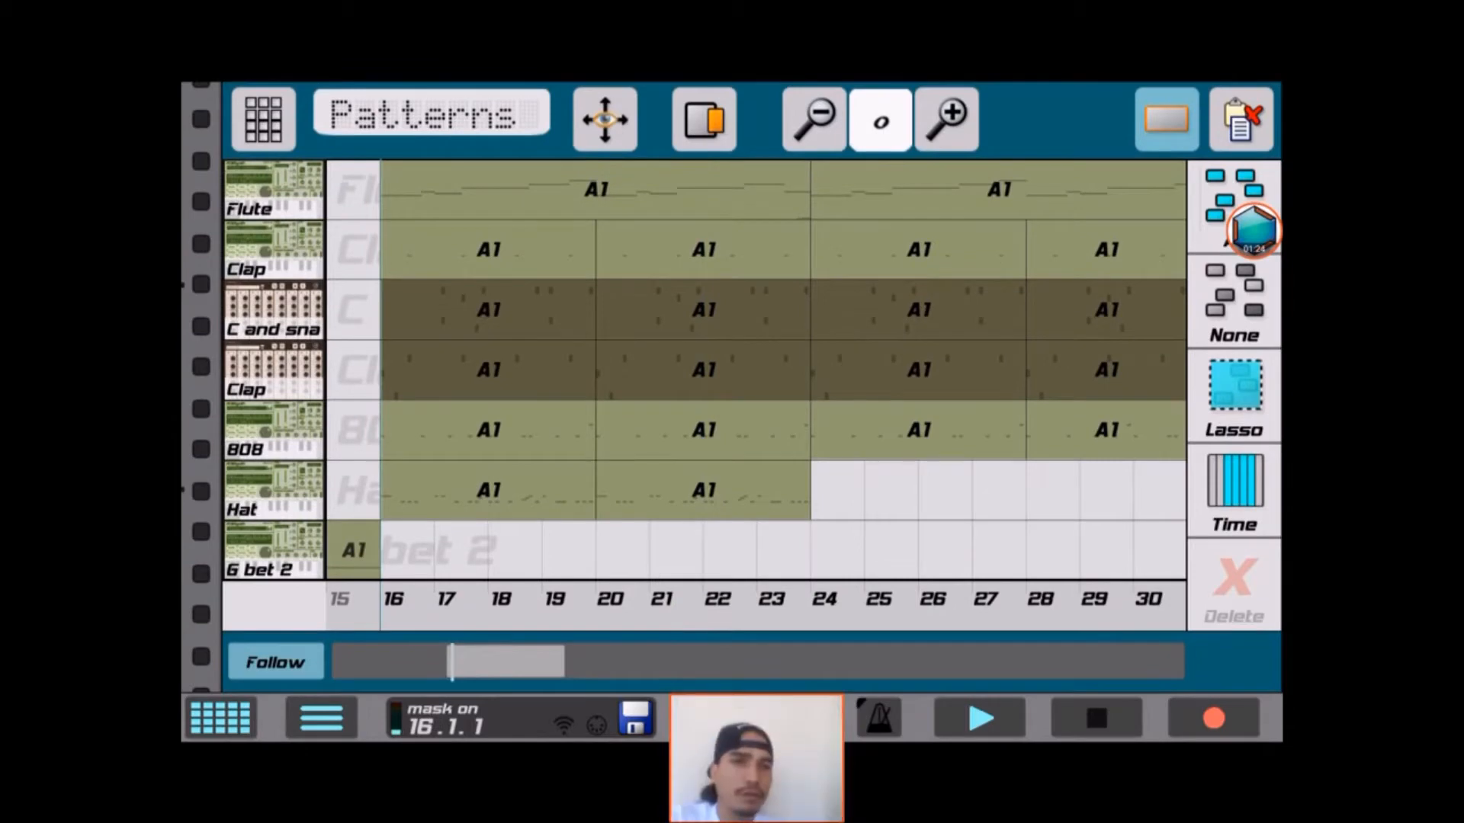
click(979, 720)
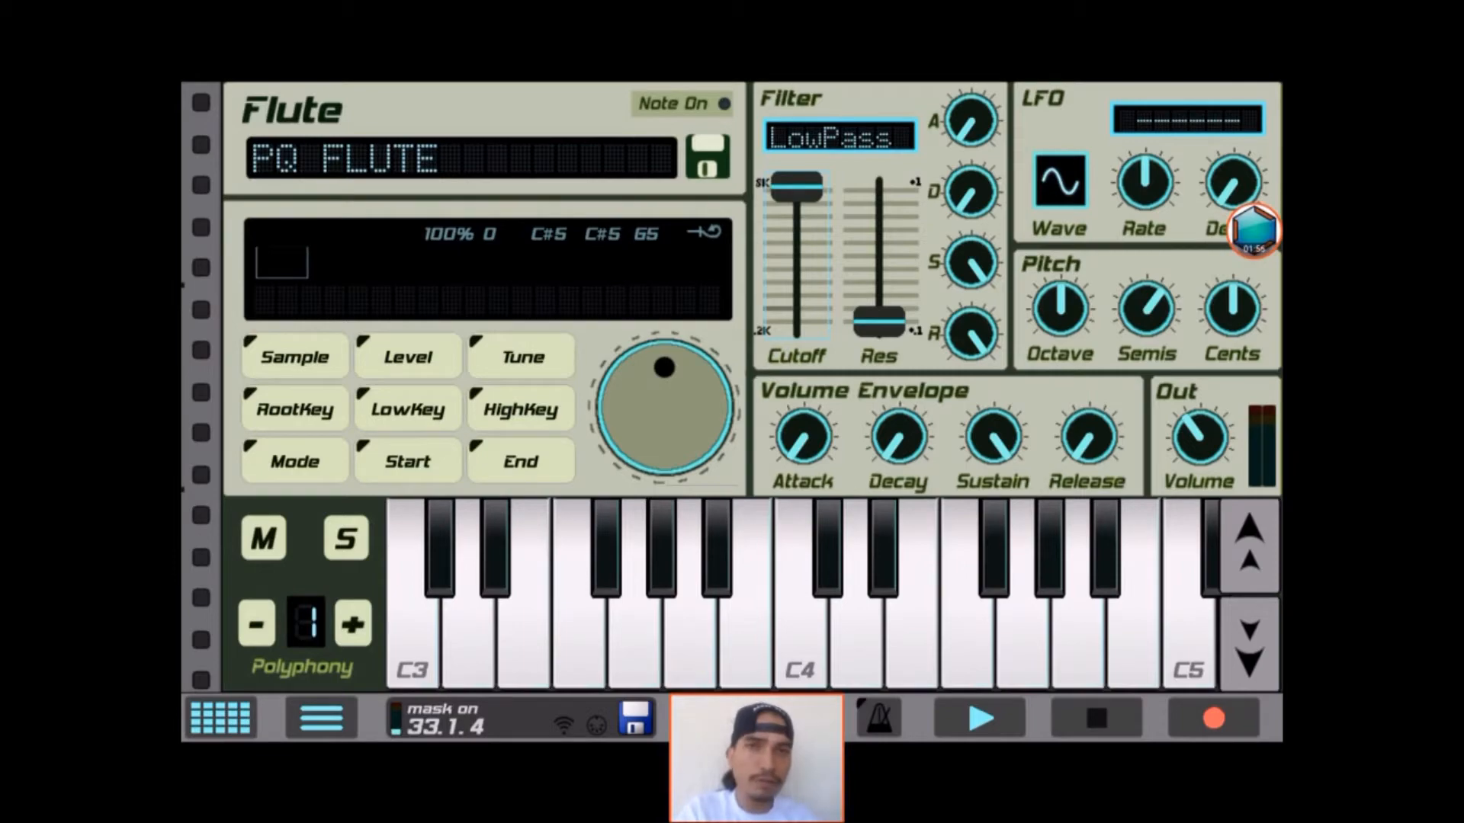
- Record Flute Cutoff moves and show its Filter Cutoff automation lane falling from bar 24 to 31
click(223, 720)
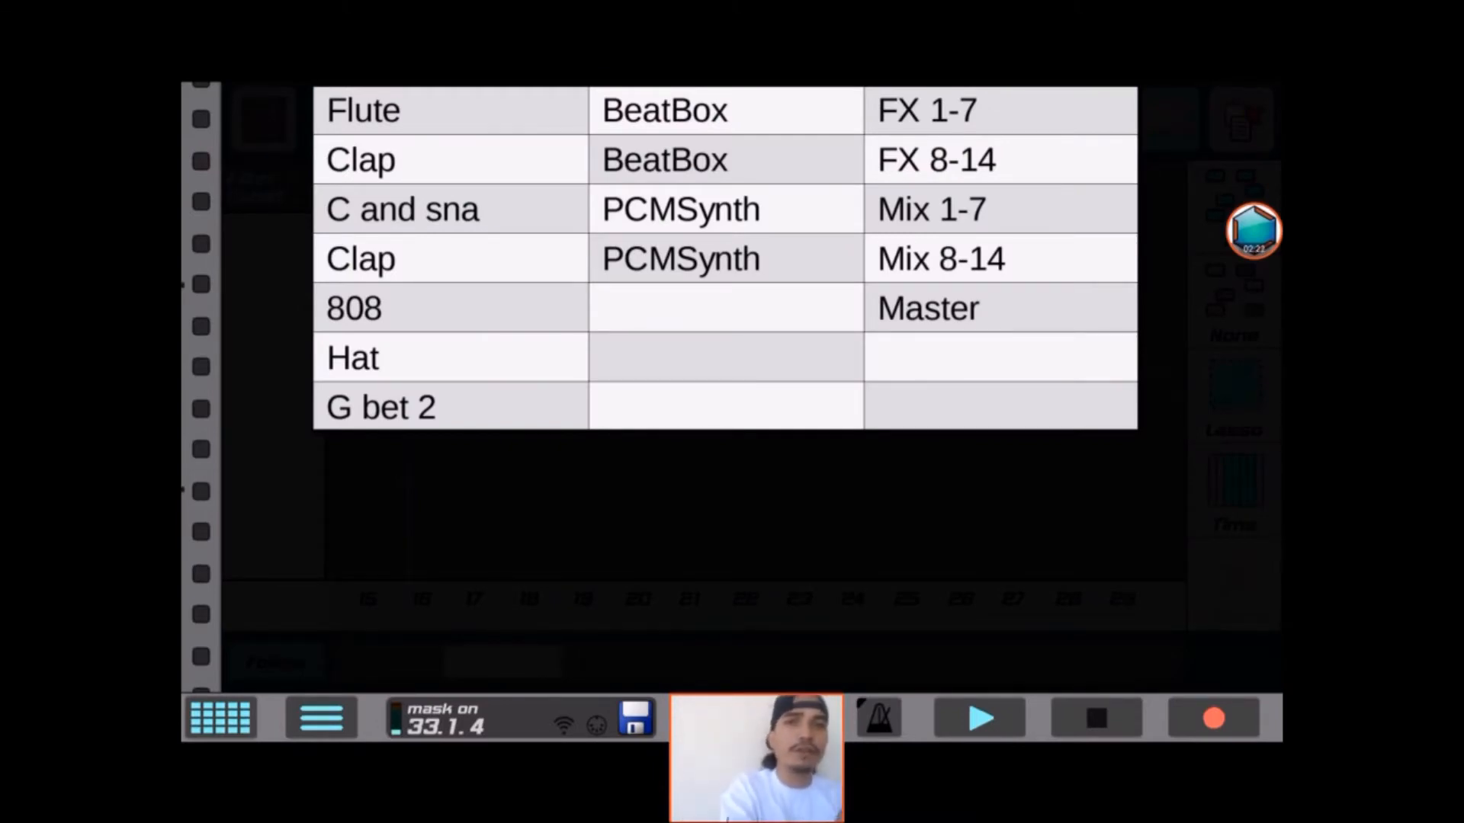
click(361, 110)
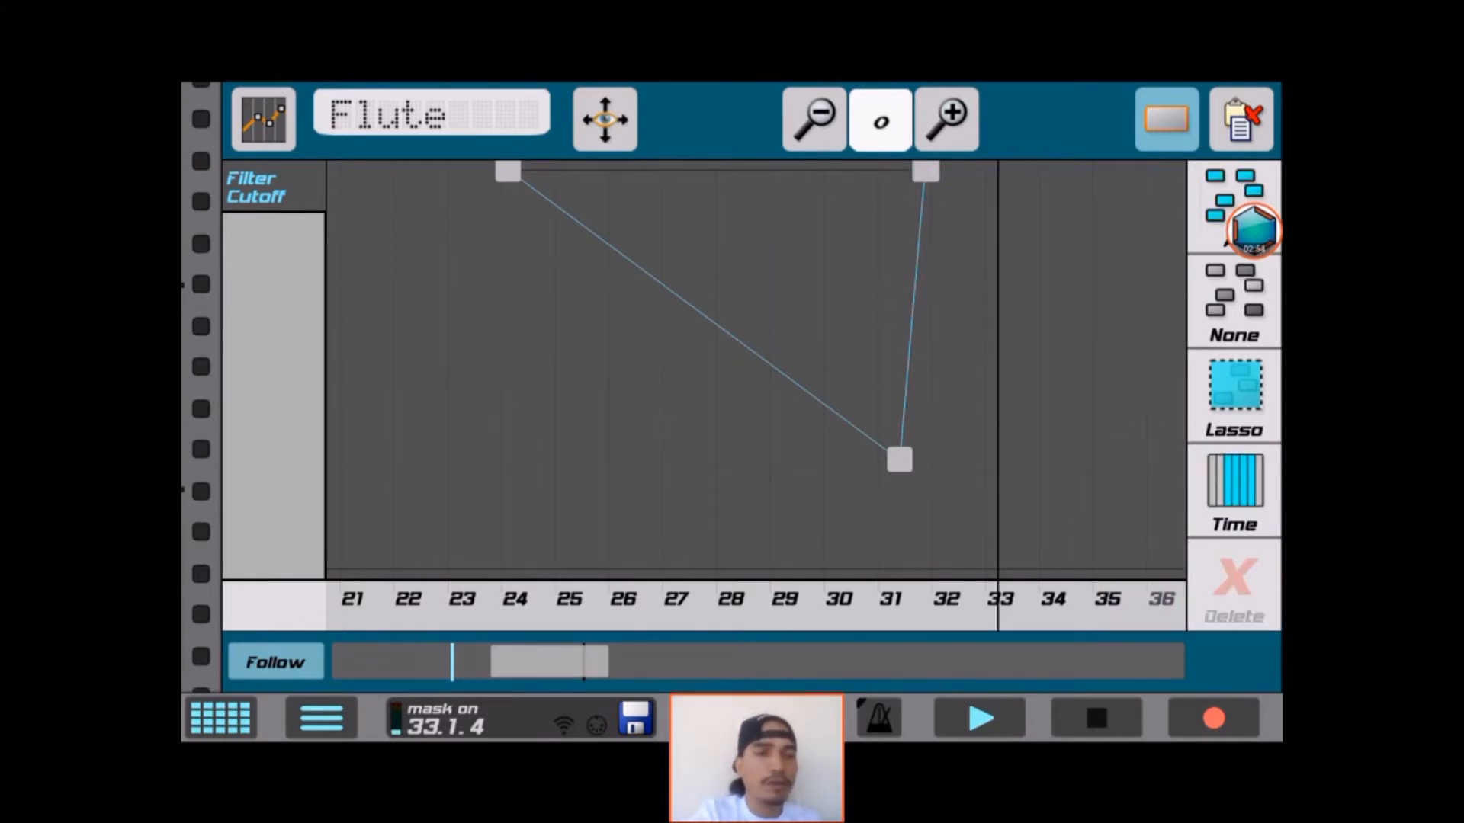
- Drag the bar-31 Filter Cutoff point down to the minimum value
click(979, 720)
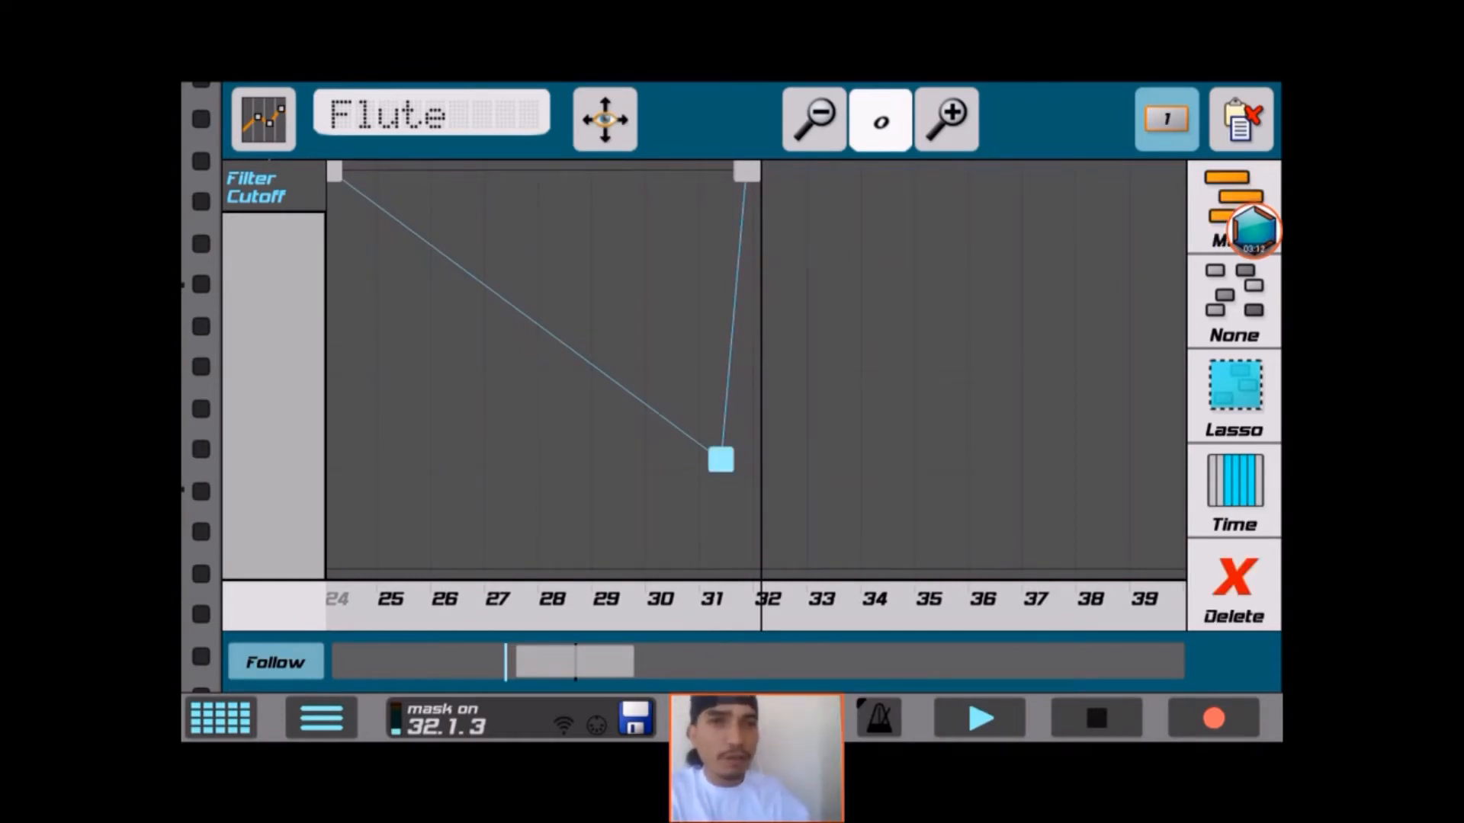
drag(718, 459, 716, 545)
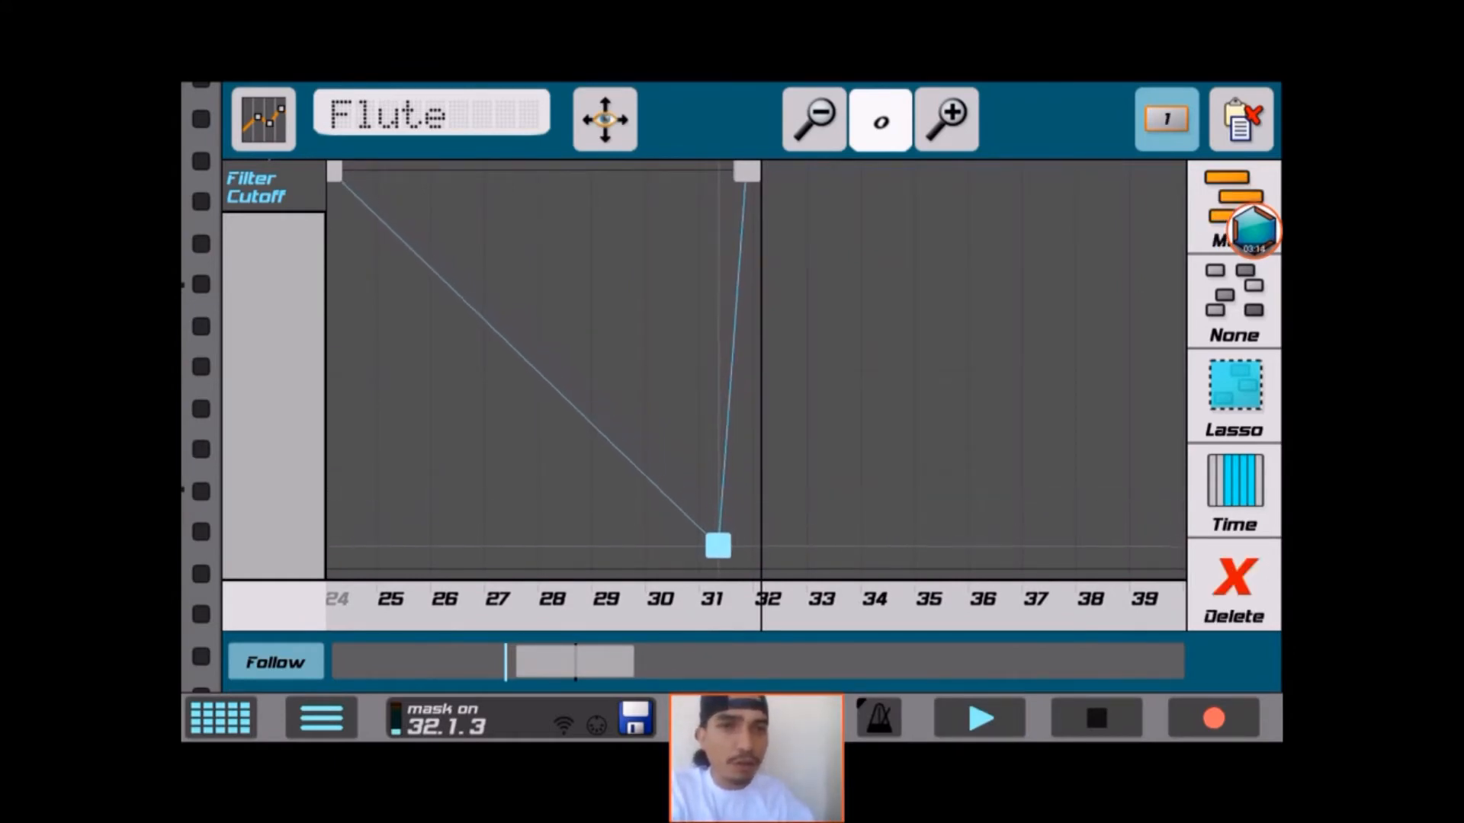
drag(716, 544, 712, 564)
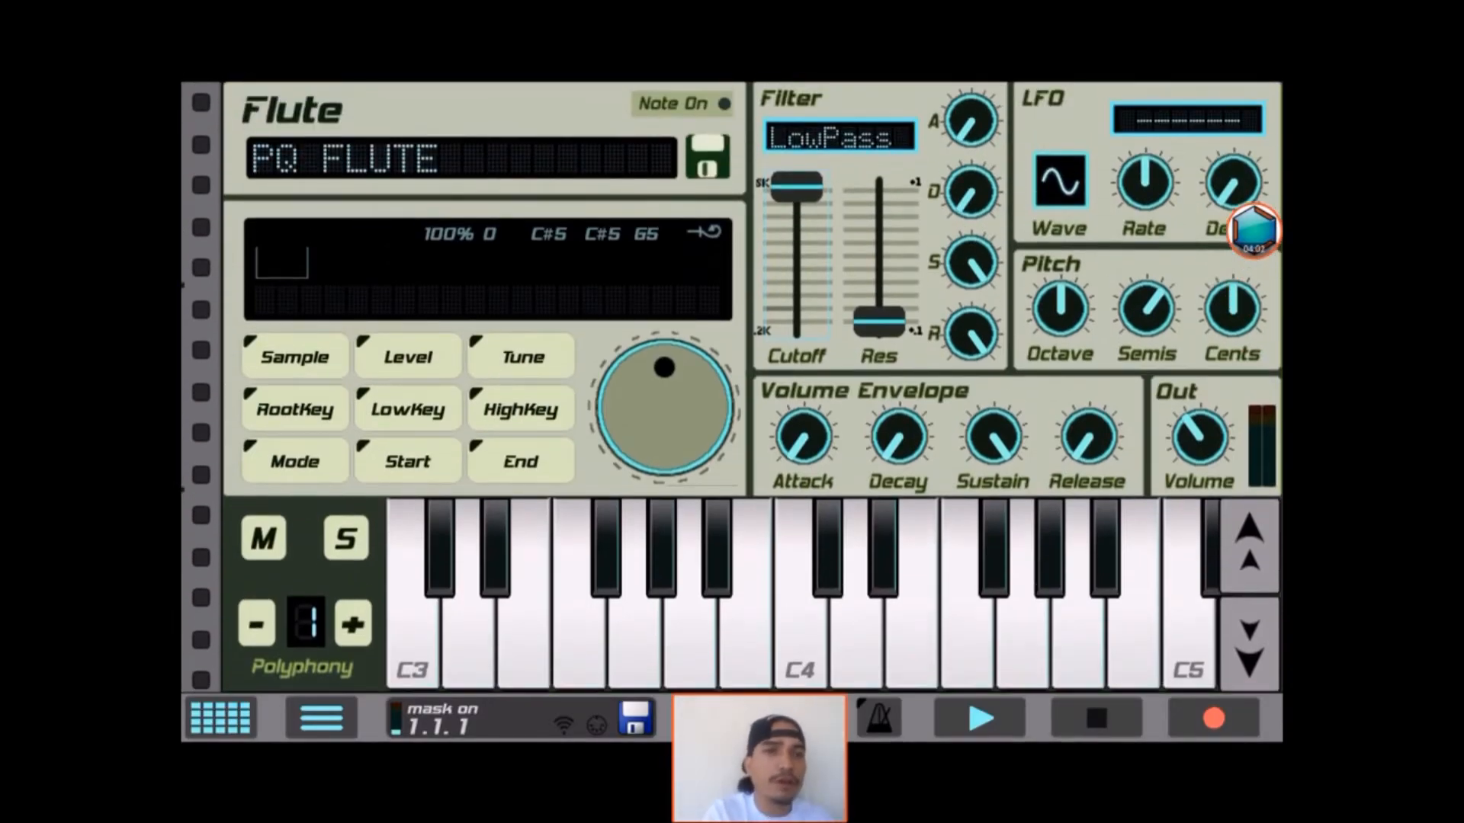
- Raise the Flute's Res slider, solo it, and show the machine rack overview
click(975, 739)
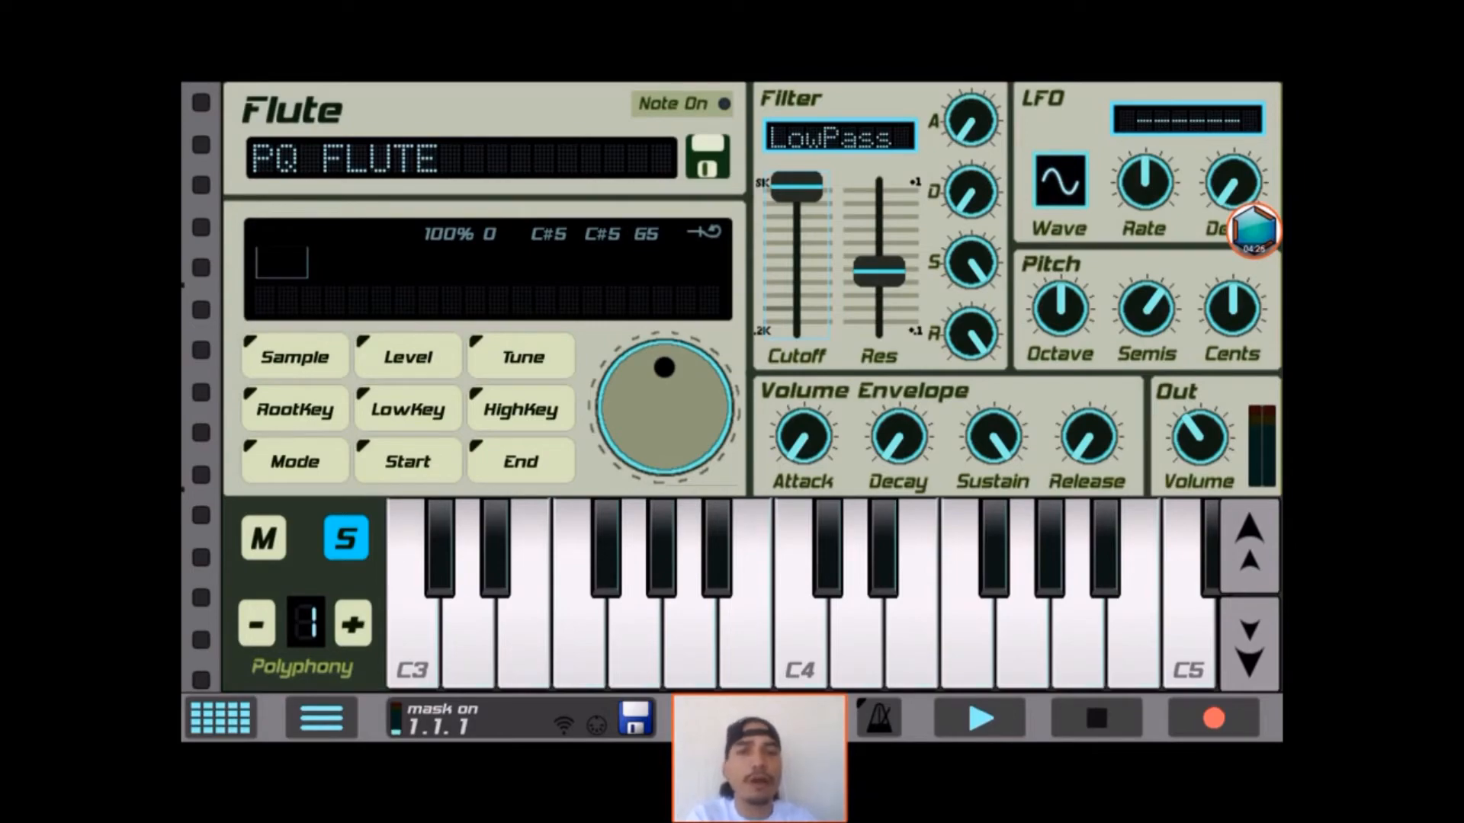
click(220, 719)
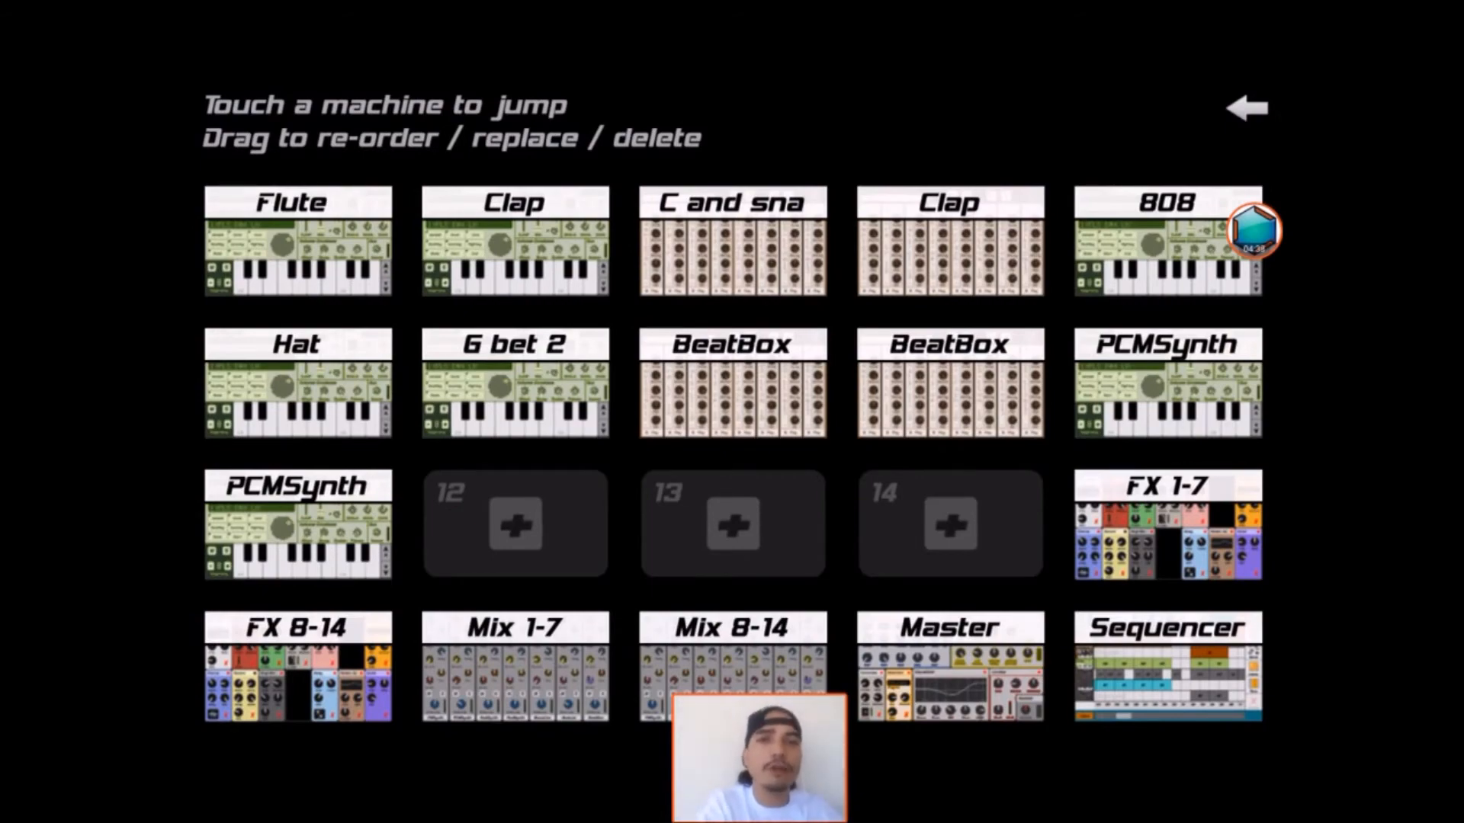
- Check the BeatBox drum kits during playback, solo the C and sna kit, and return to the overview
click(732, 379)
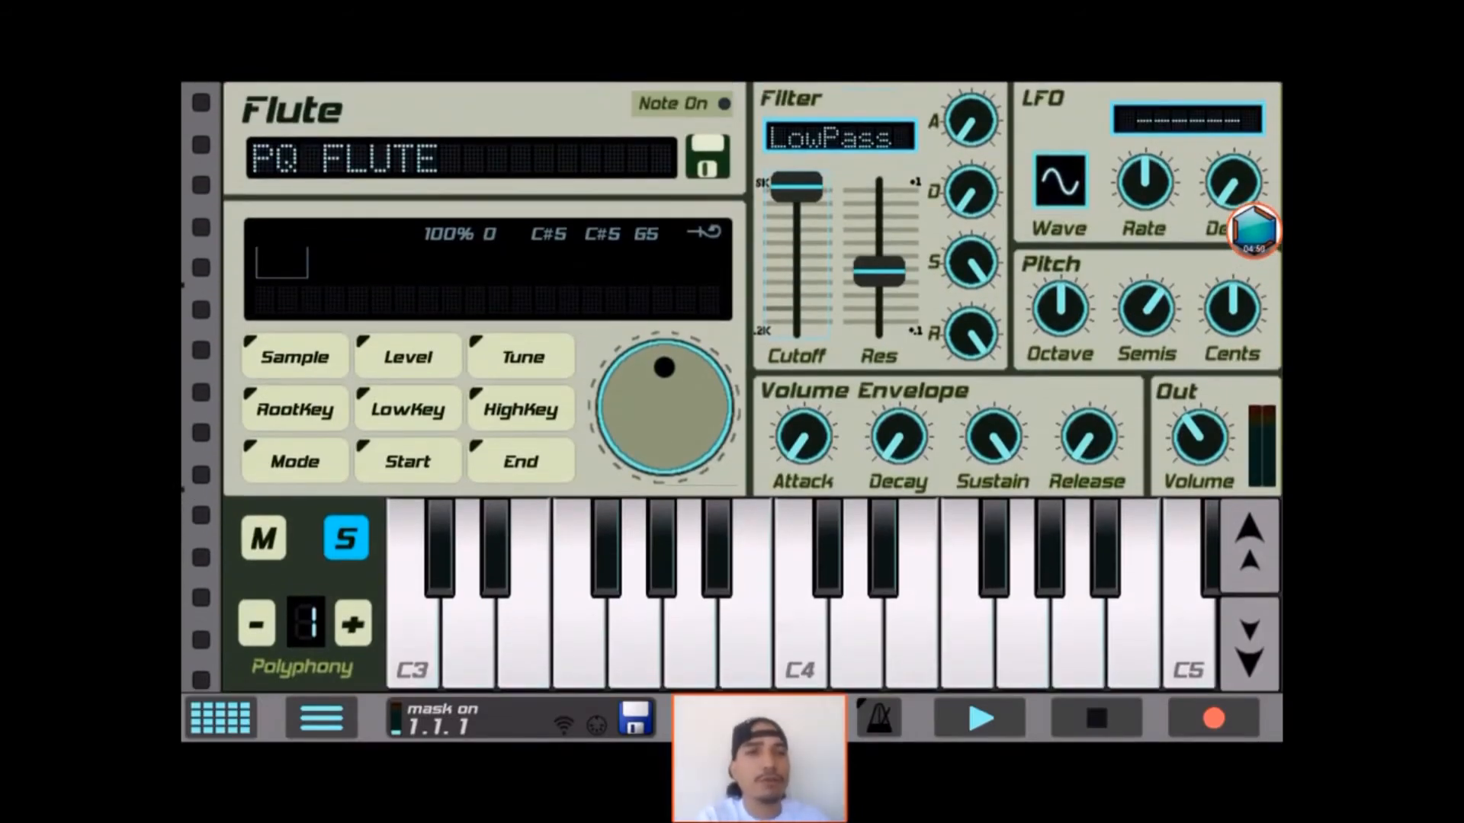
click(220, 719)
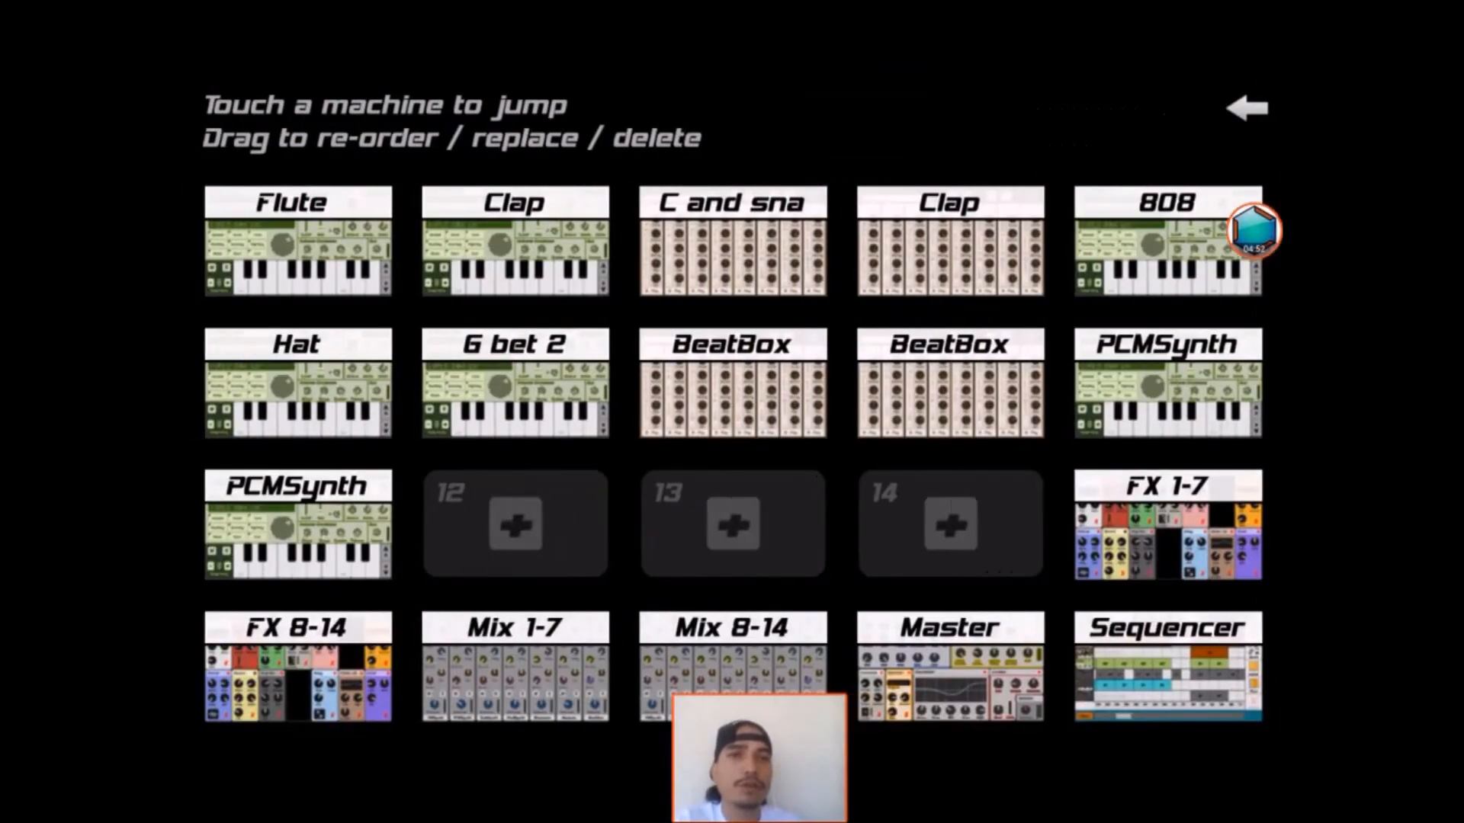
click(732, 383)
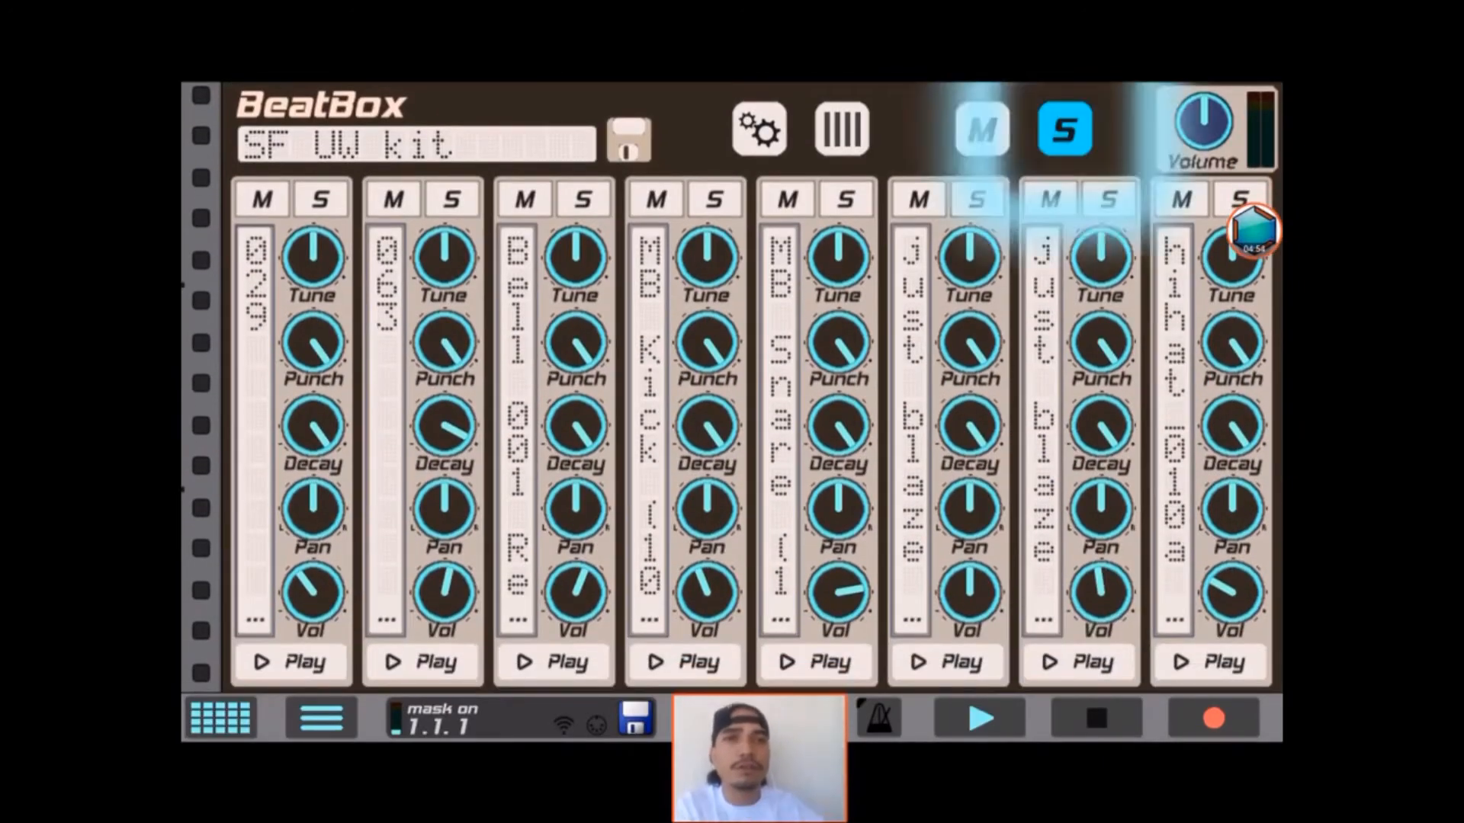
click(976, 719)
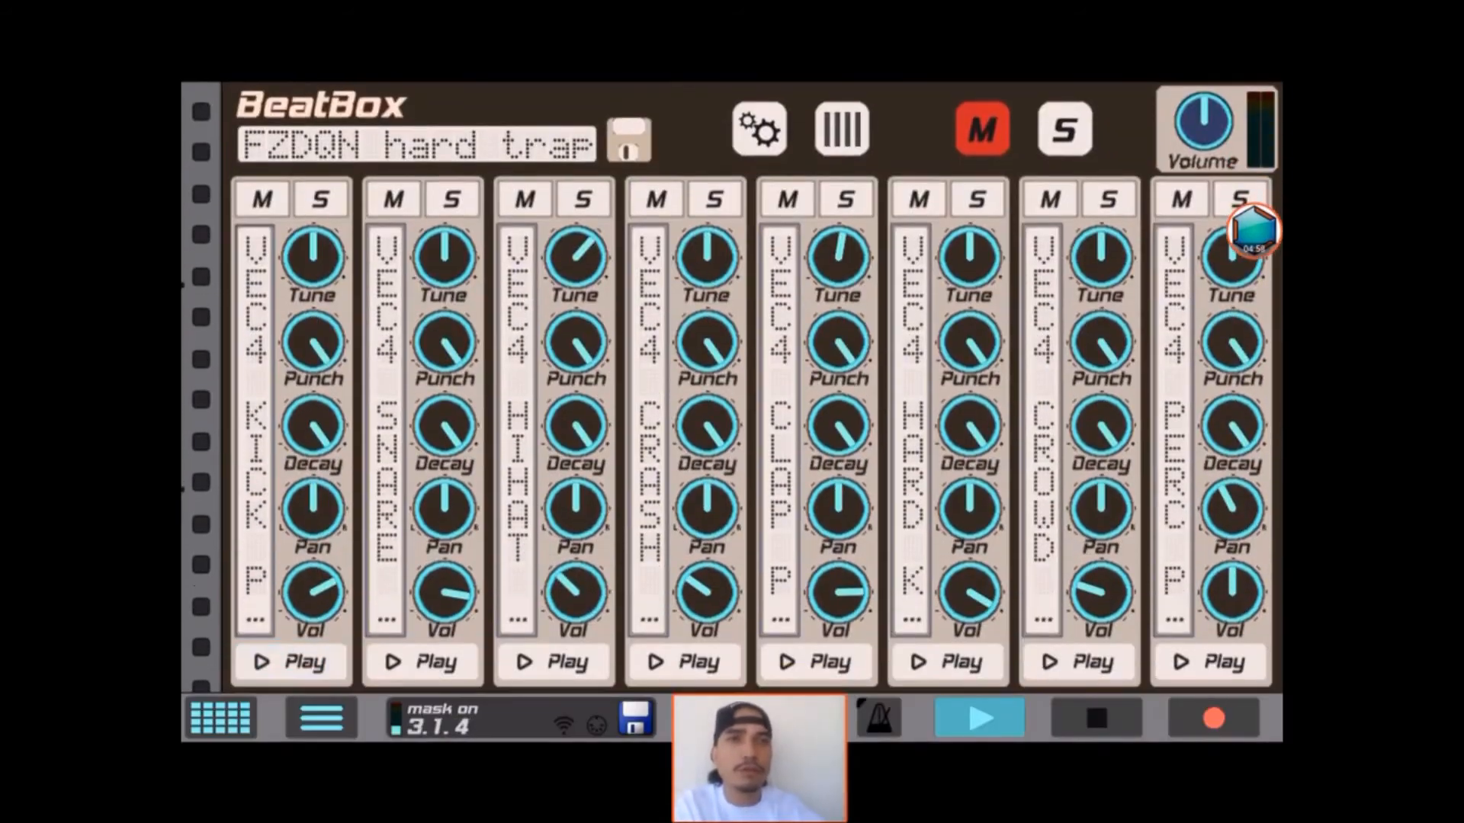
click(1064, 128)
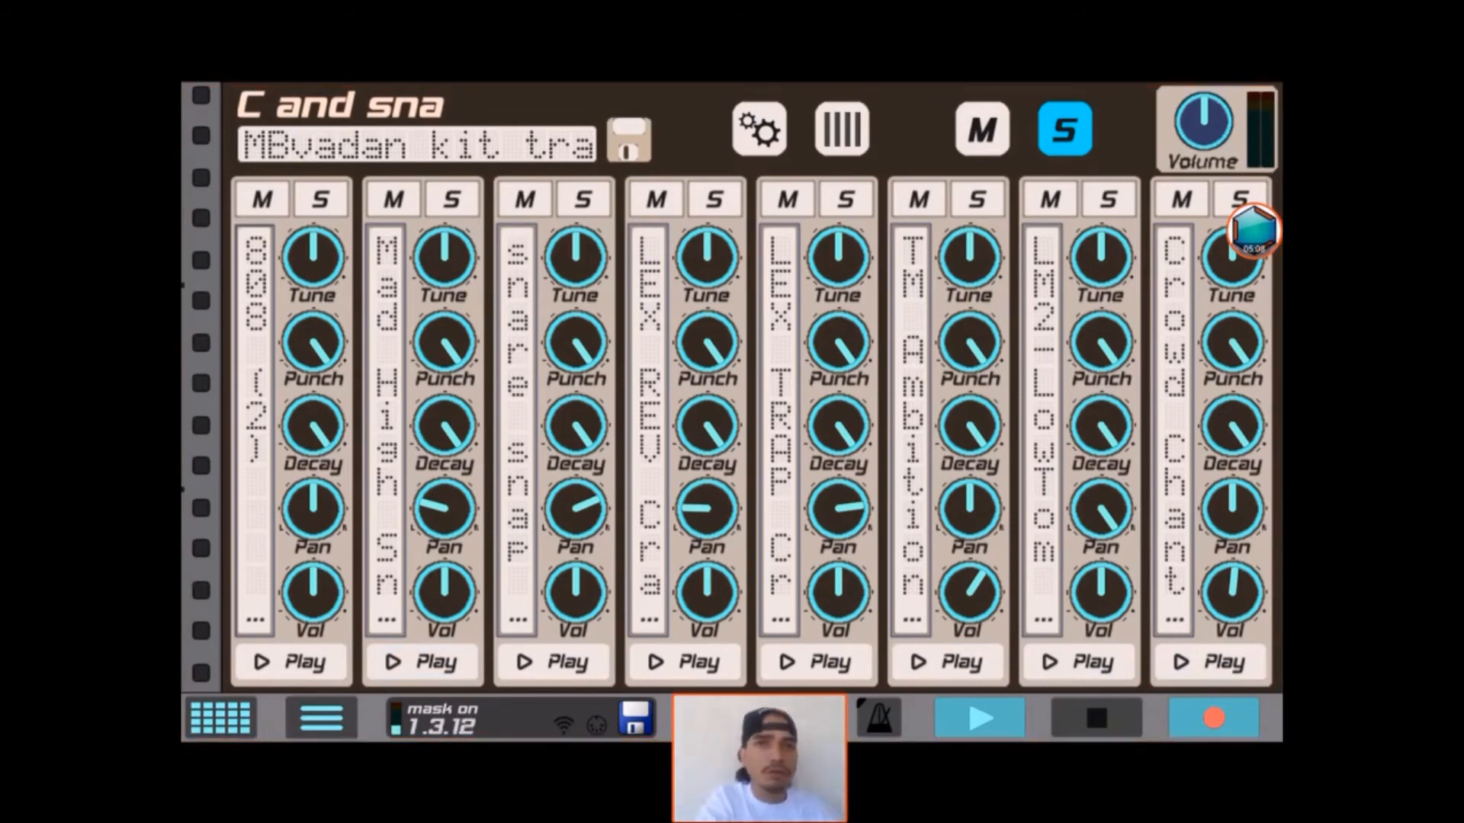
click(427, 662)
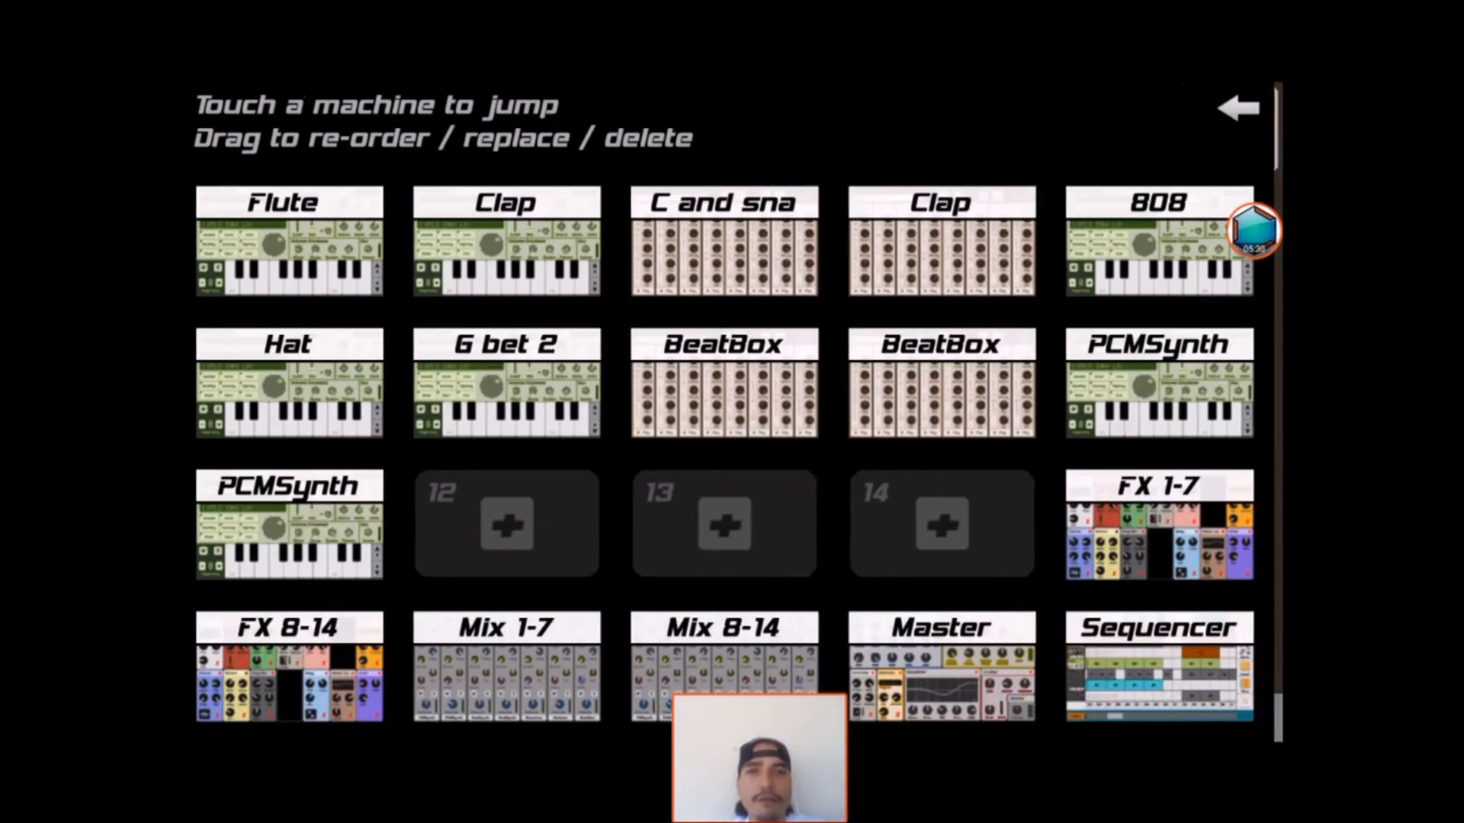
- Switch from the C and sna machine to the Soft Guitar PCMSynth and show its empty piano-roll pattern
click(723, 252)
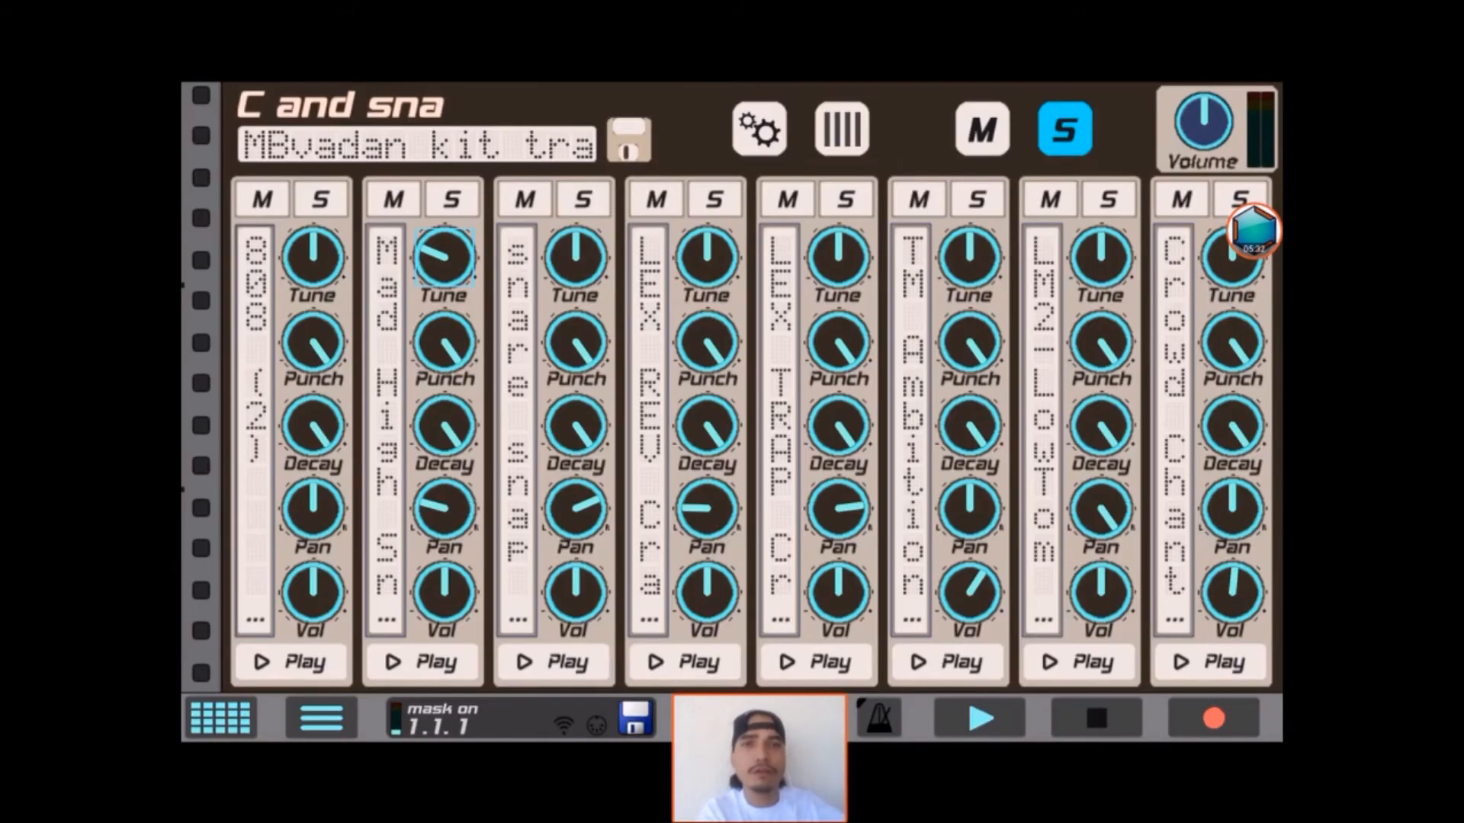
click(220, 720)
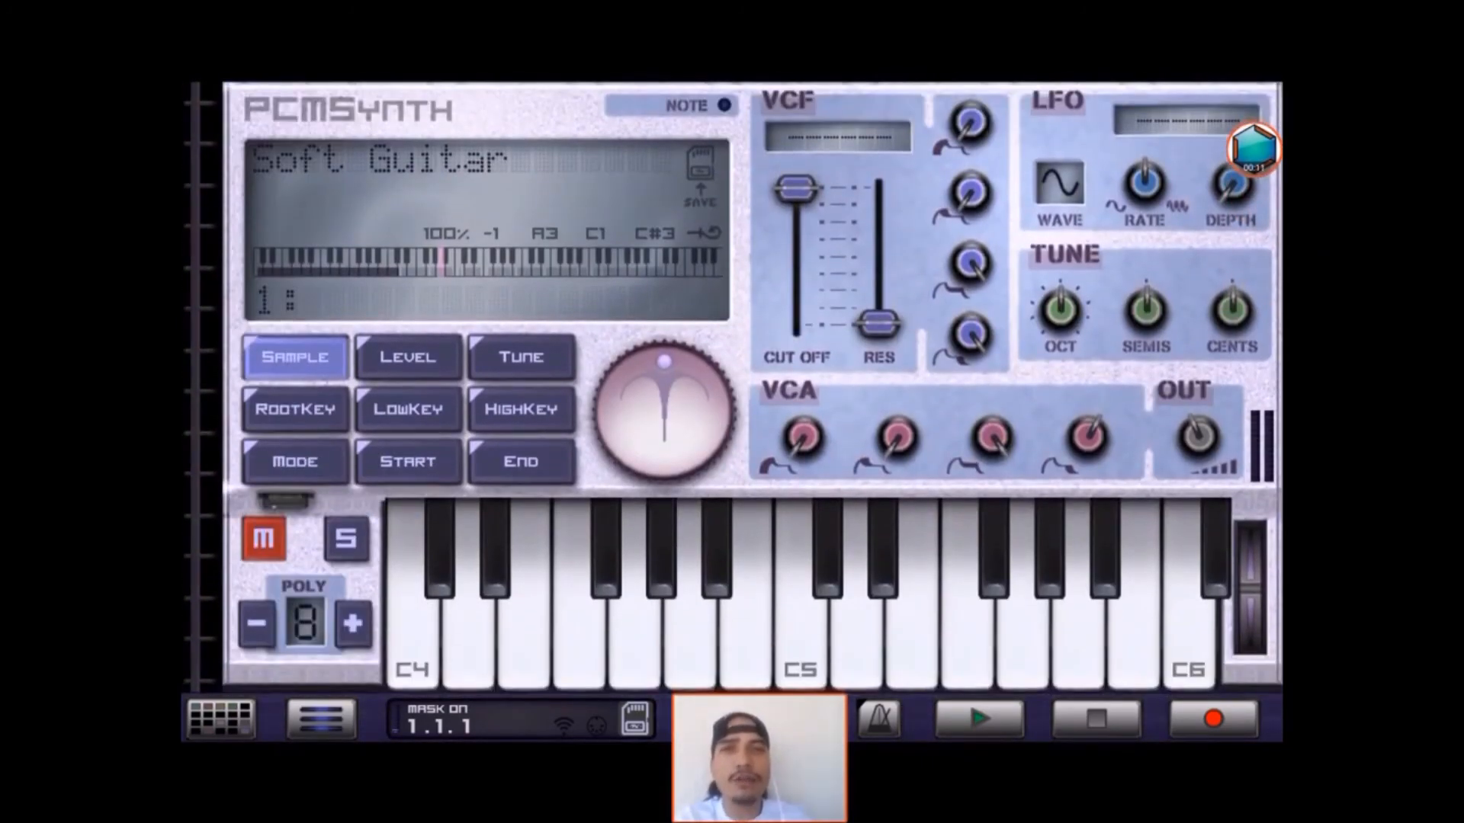
click(234, 724)
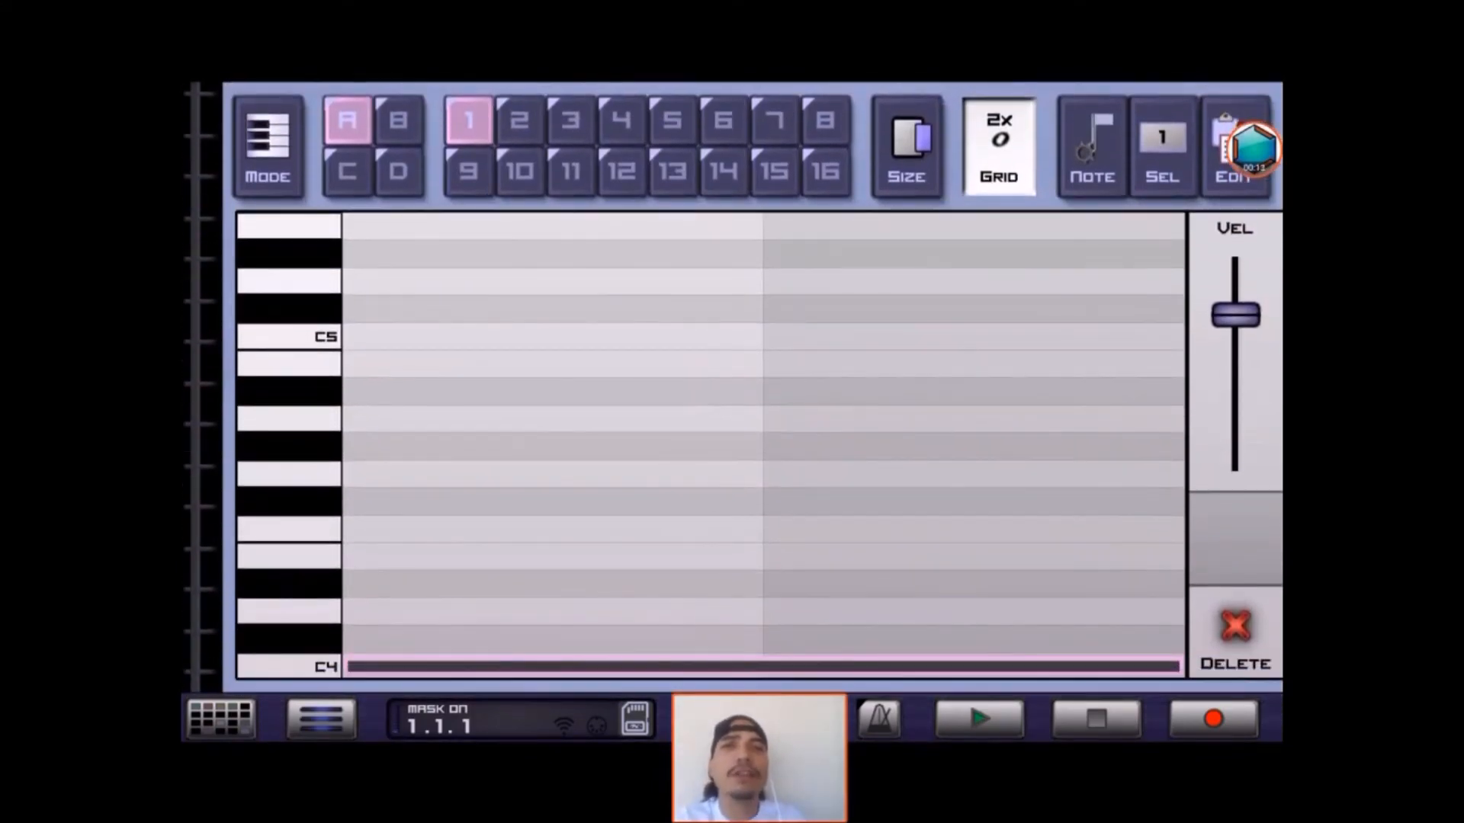